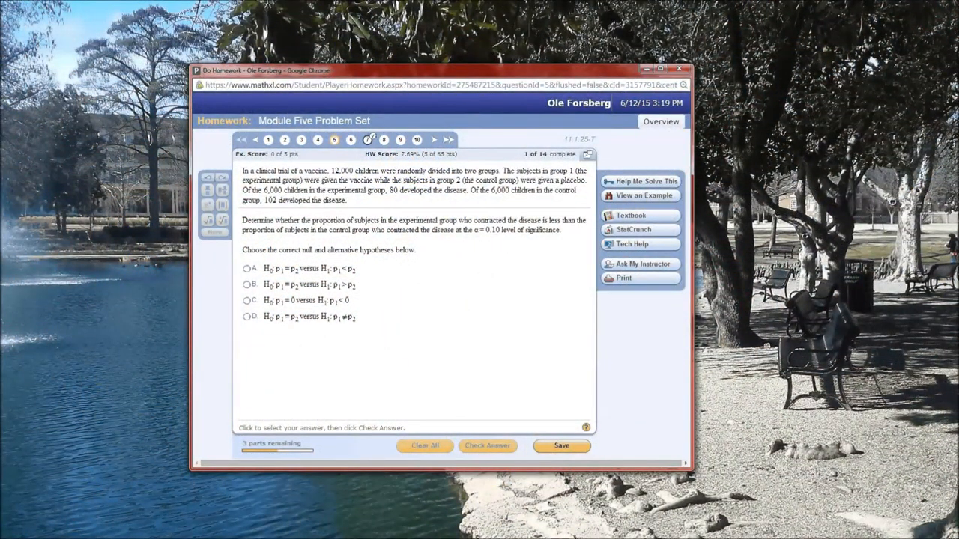
mouse_move(410, 208)
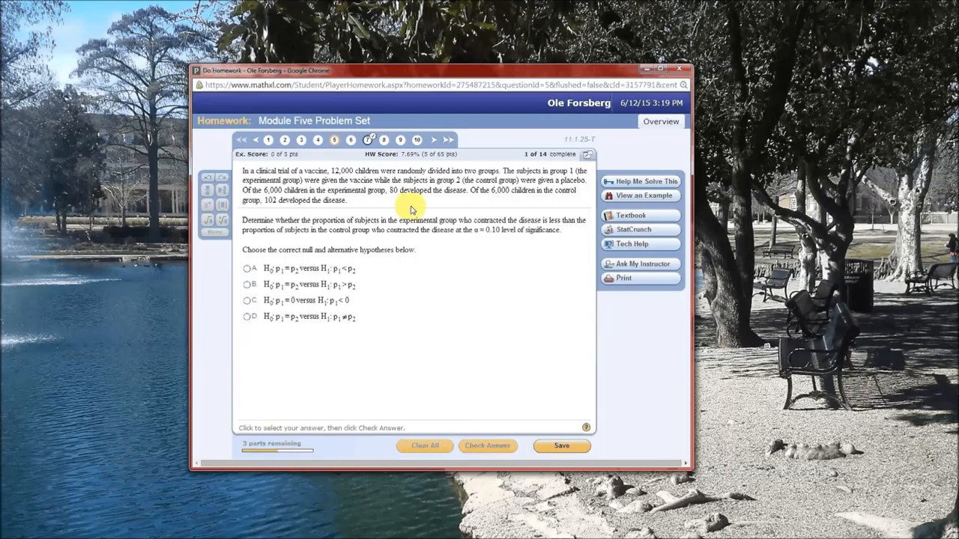
mouse_move(383, 207)
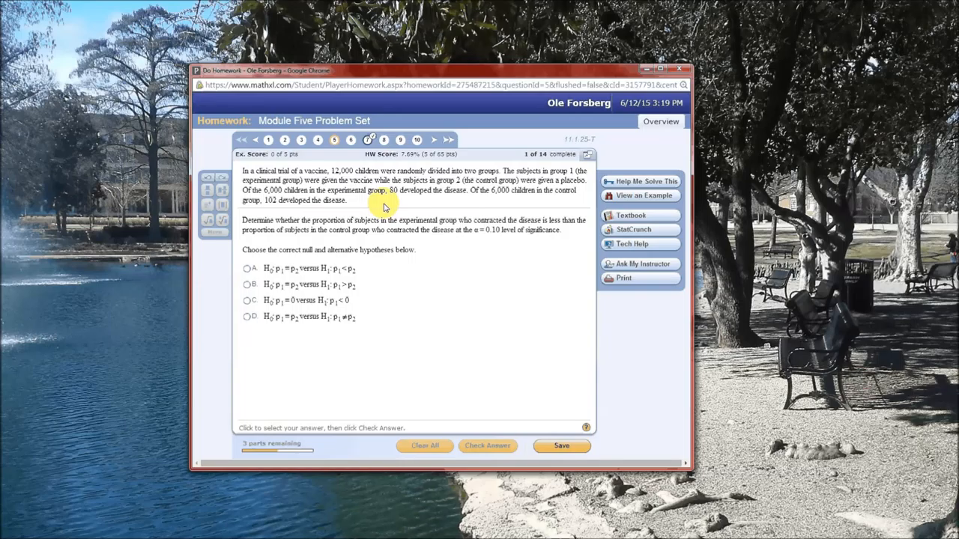
mouse_move(402, 198)
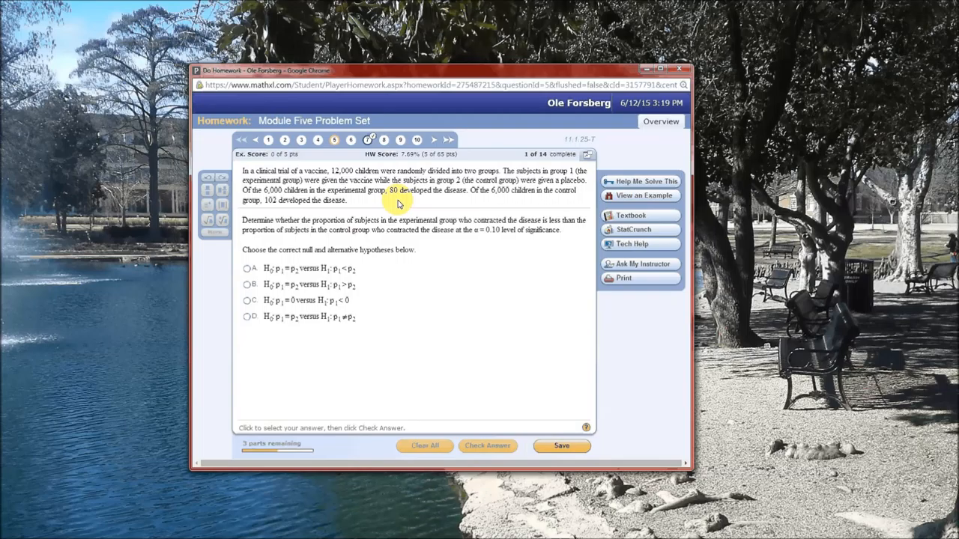
mouse_move(307, 212)
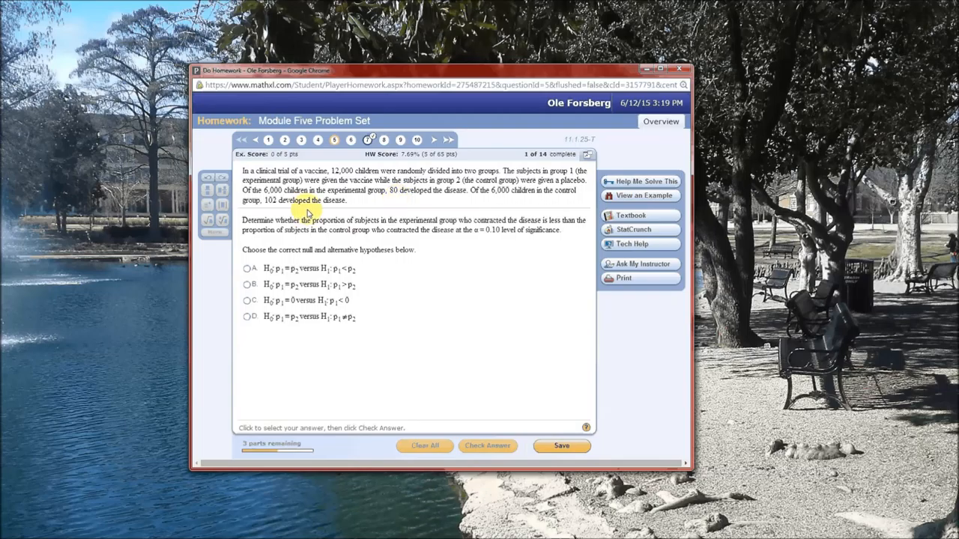
mouse_move(270, 213)
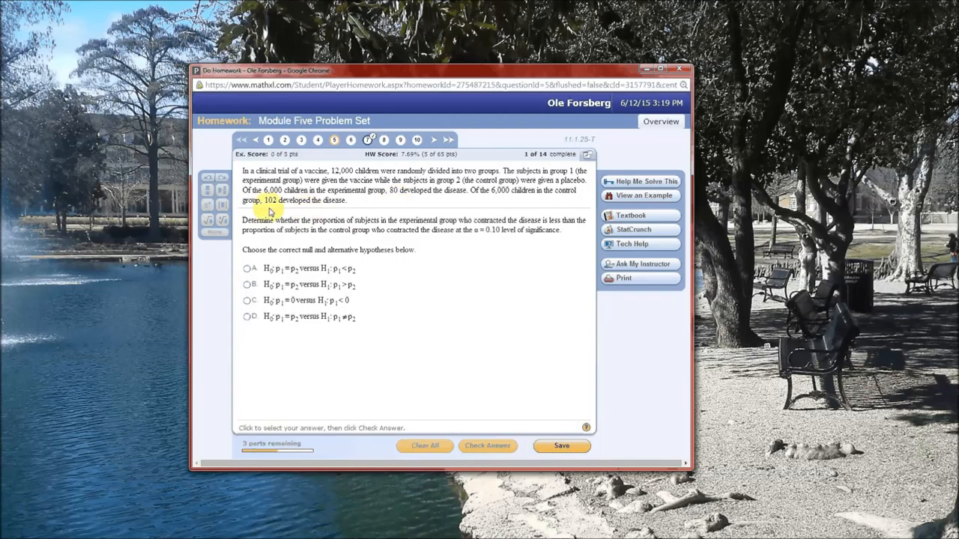
mouse_move(421, 201)
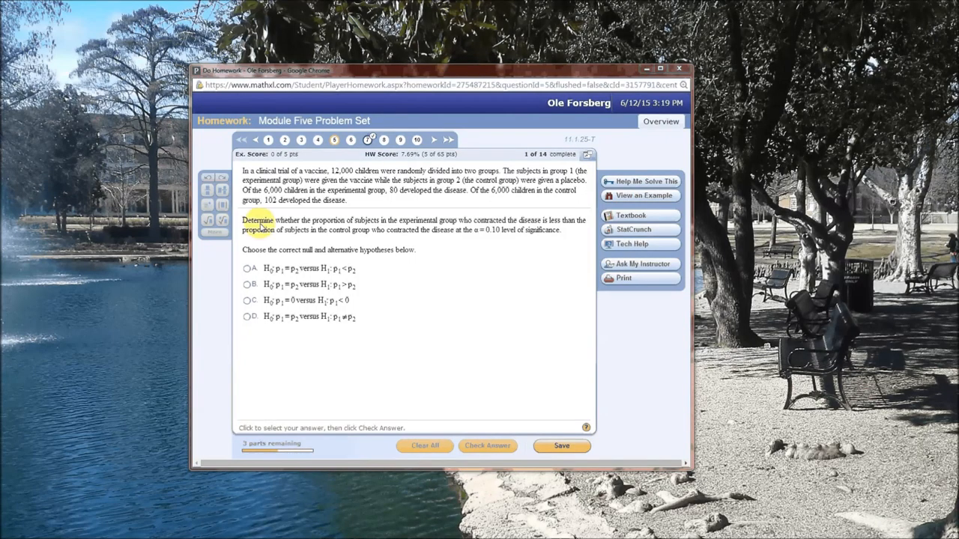
mouse_move(462, 252)
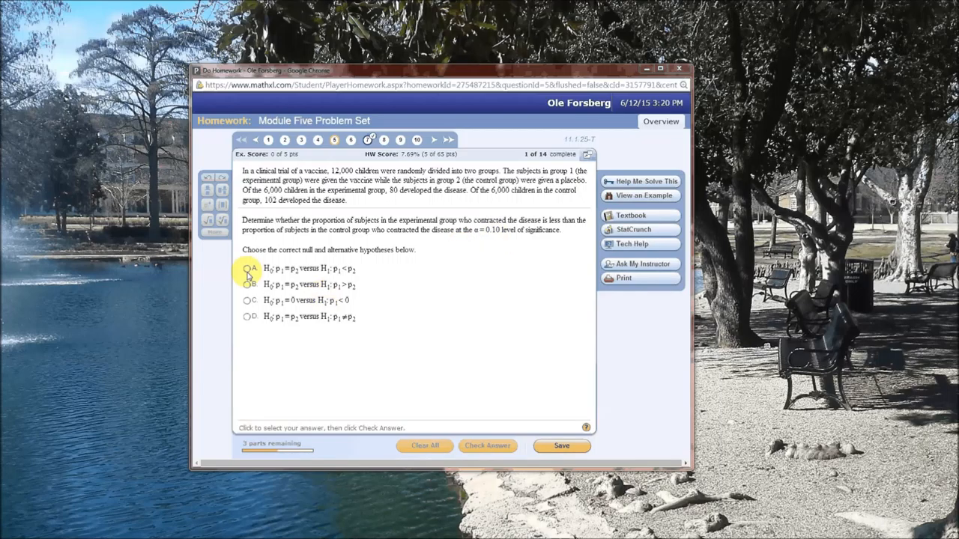
Choose H0: p1 = p2 versus H1: p1 < p2 and confirm it is marked correct
left_click(247, 269)
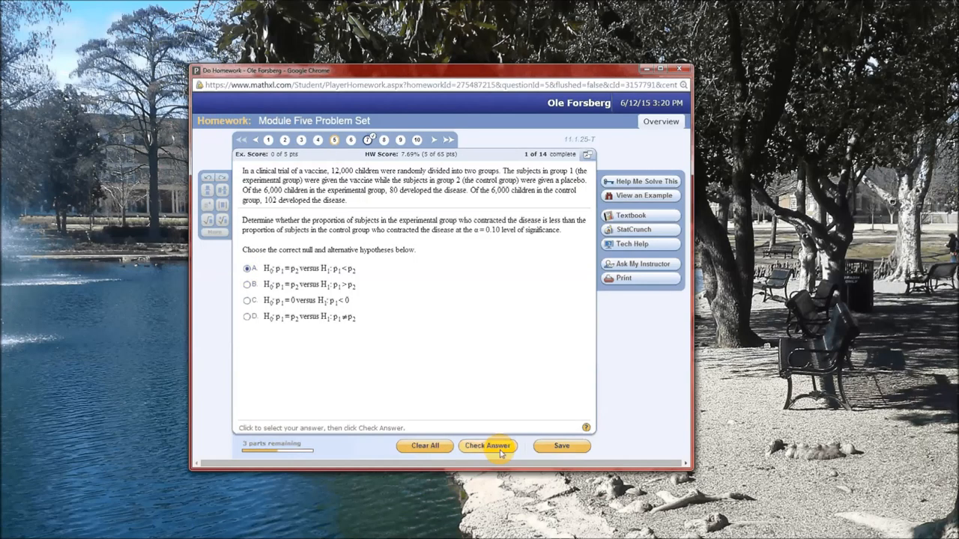
left_click(487, 447)
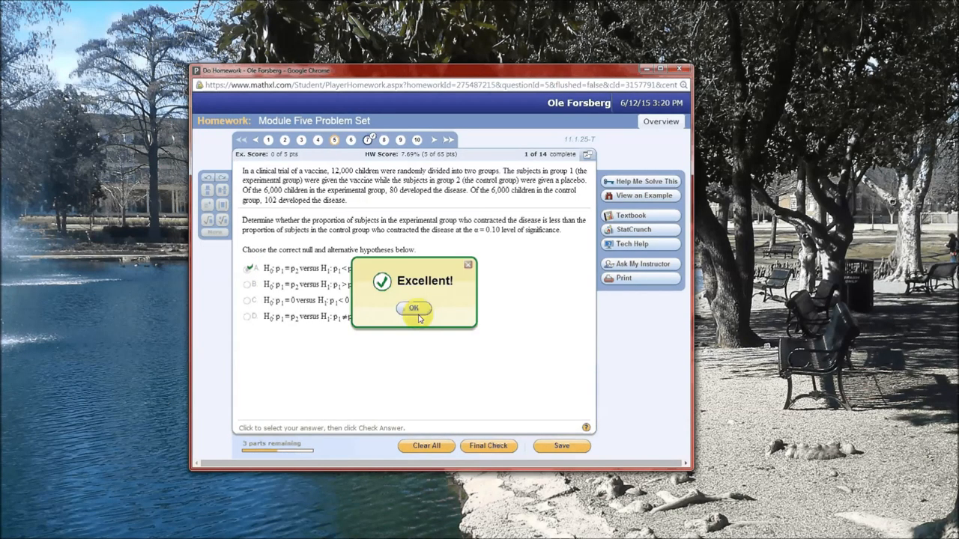
left_click(413, 309)
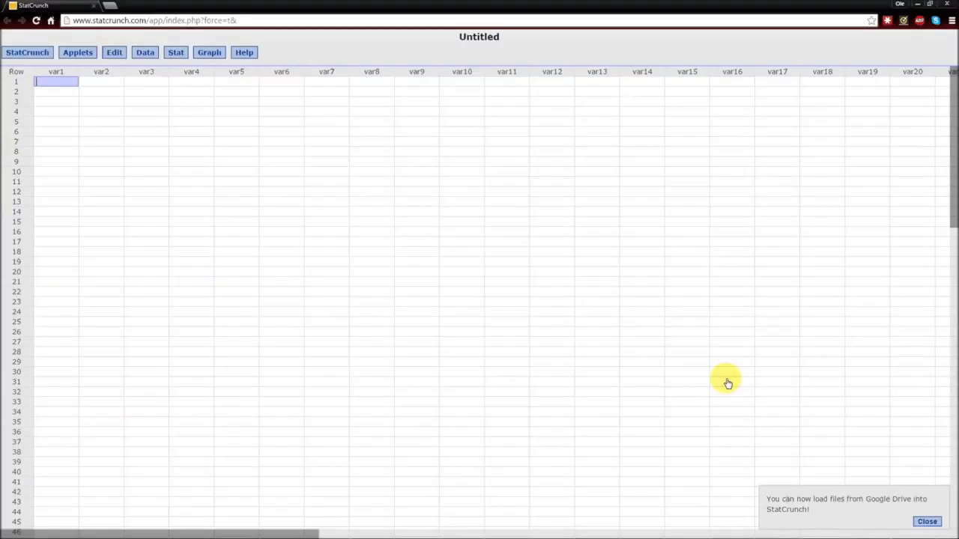
mouse_move(778, 360)
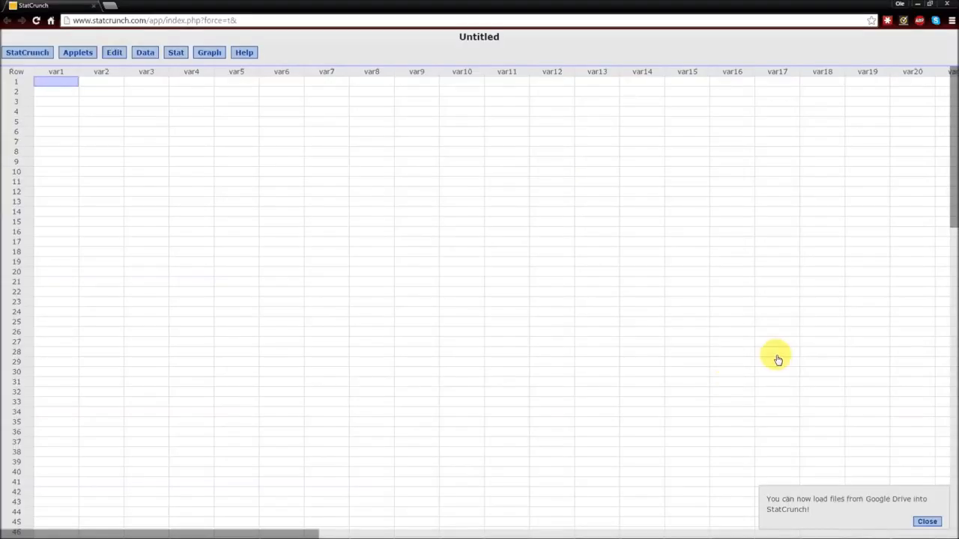
mouse_move(156, 219)
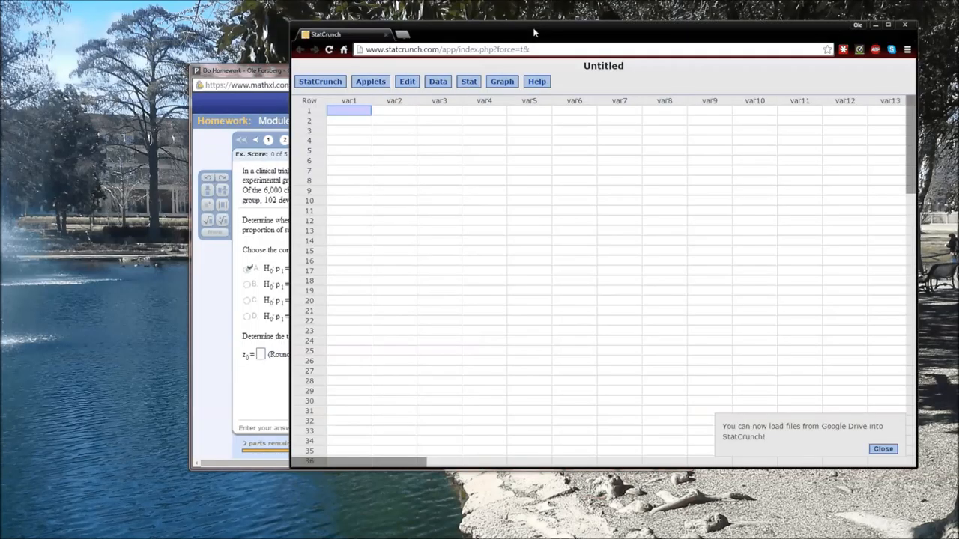
Bring the windows forward and list the statistical procedures in the Stat menu
left_click(240, 71)
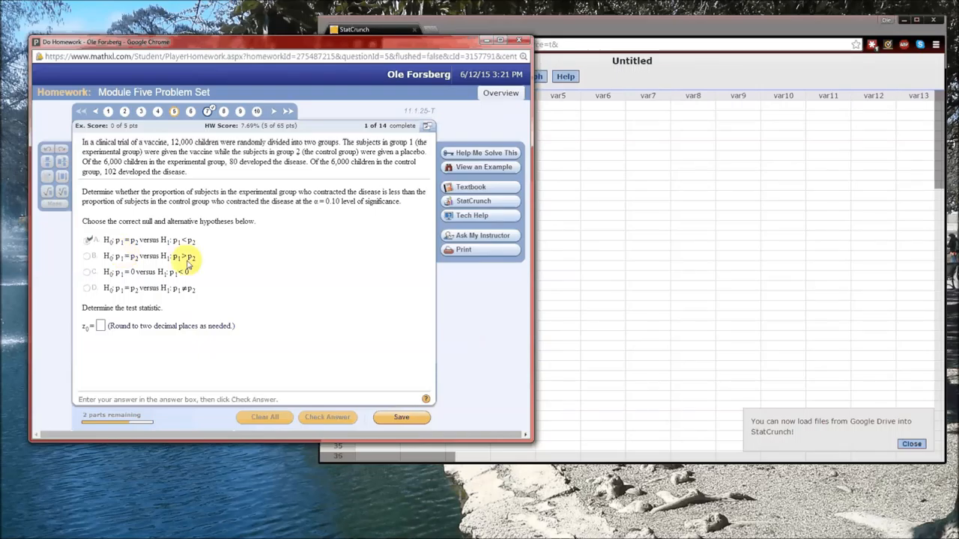
mouse_move(657, 38)
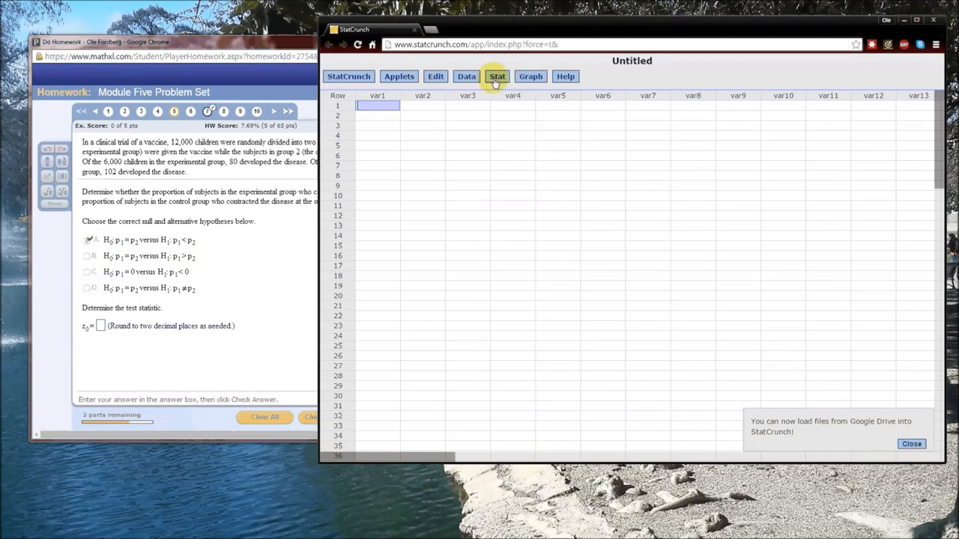
left_click(497, 75)
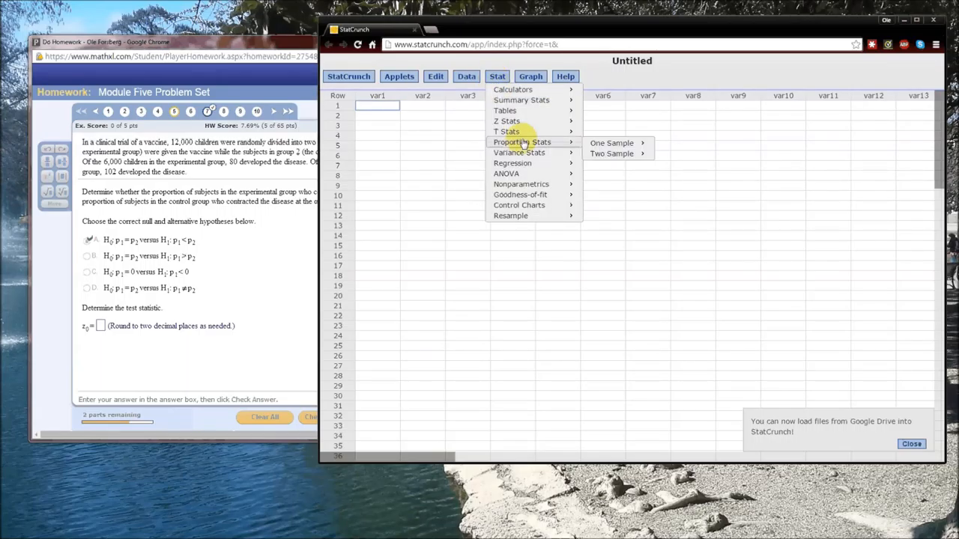
mouse_move(554, 144)
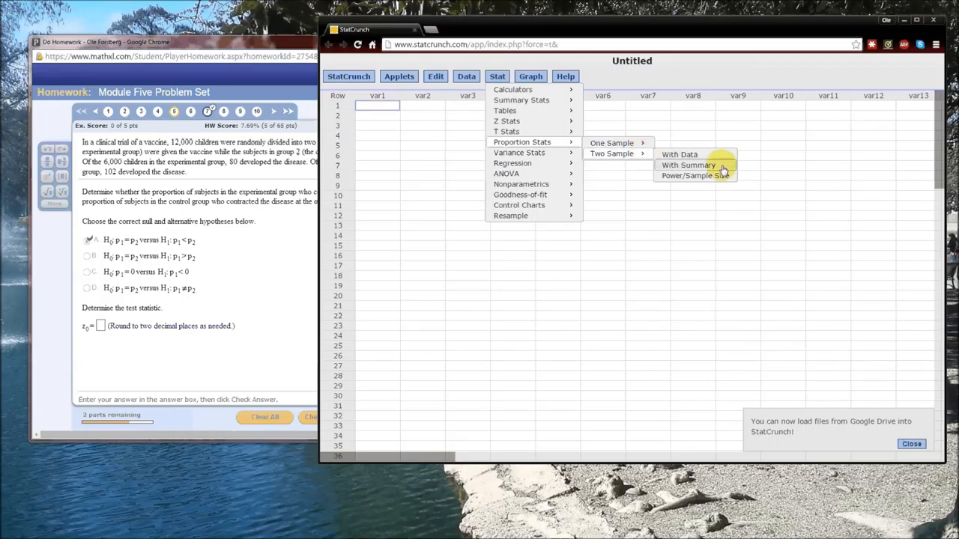
Start a two-sample proportion summary test with sample 1 as 80 successes of 6000
left_click(688, 165)
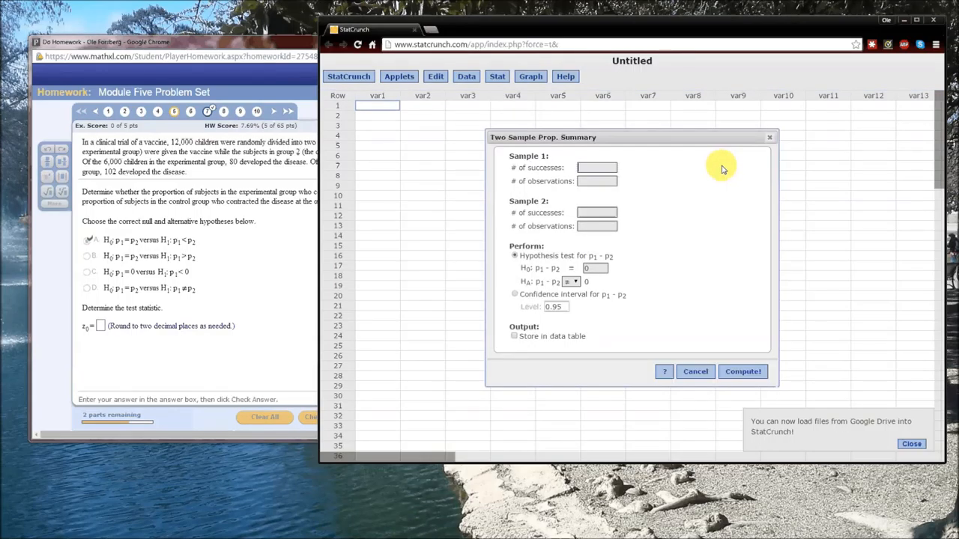
mouse_move(293, 189)
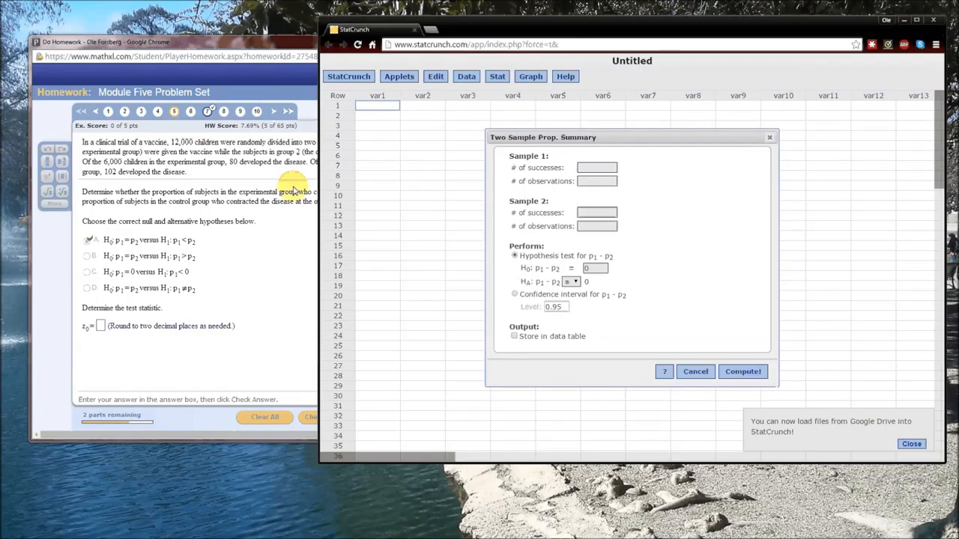
mouse_move(210, 168)
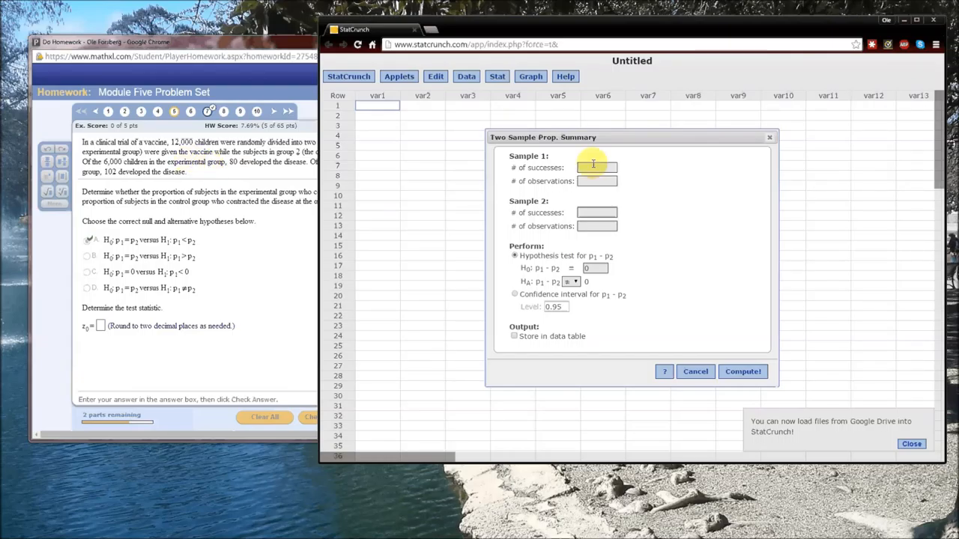
type("80")
left_click(596, 182)
type("6")
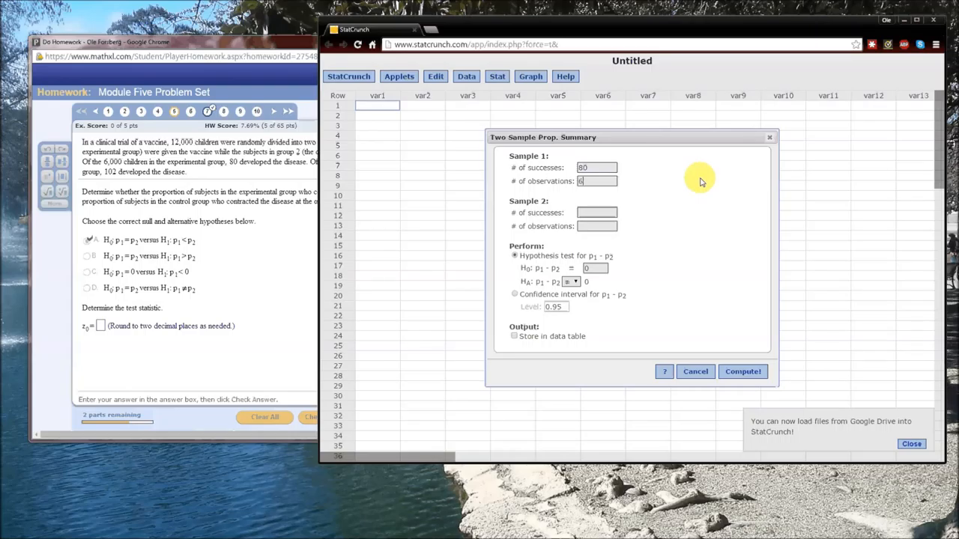
type("000")
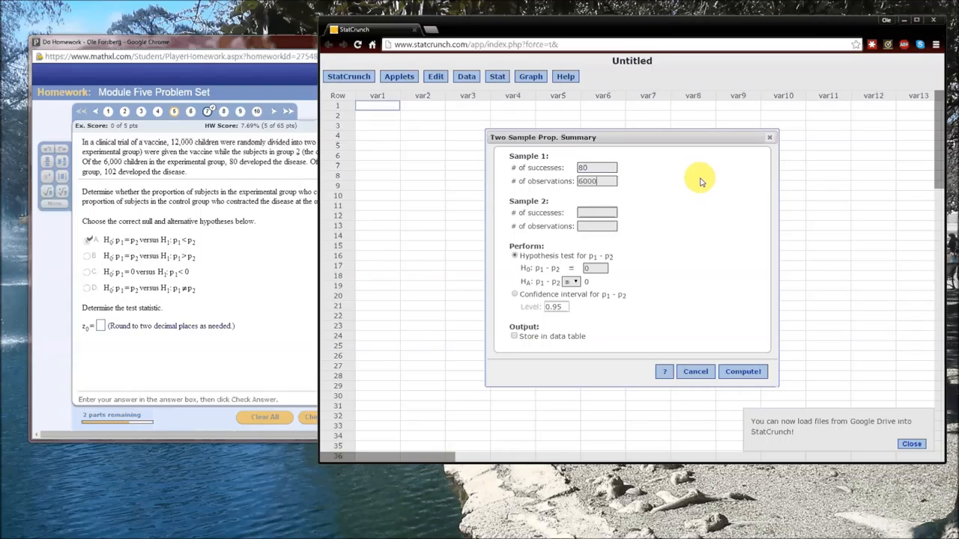
mouse_move(108, 180)
type("6000")
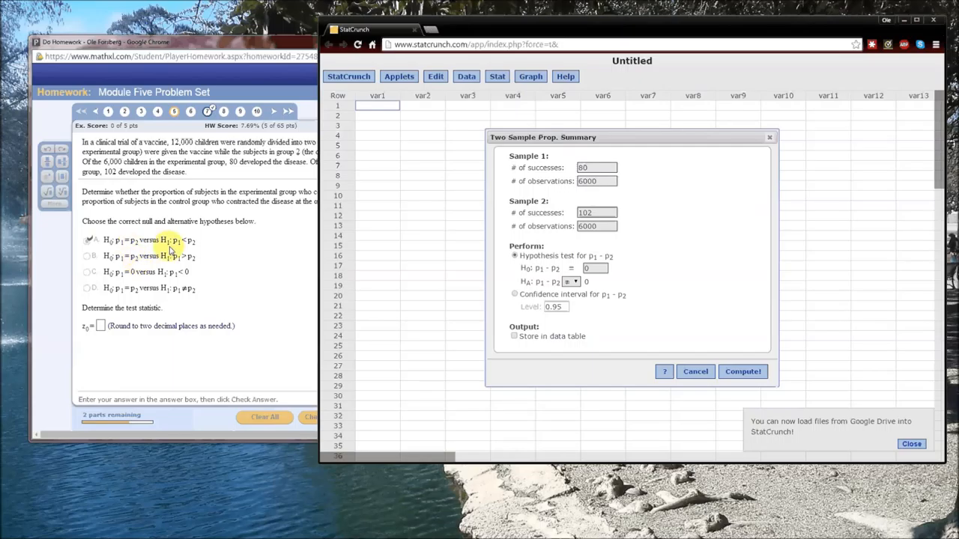
mouse_move(269, 246)
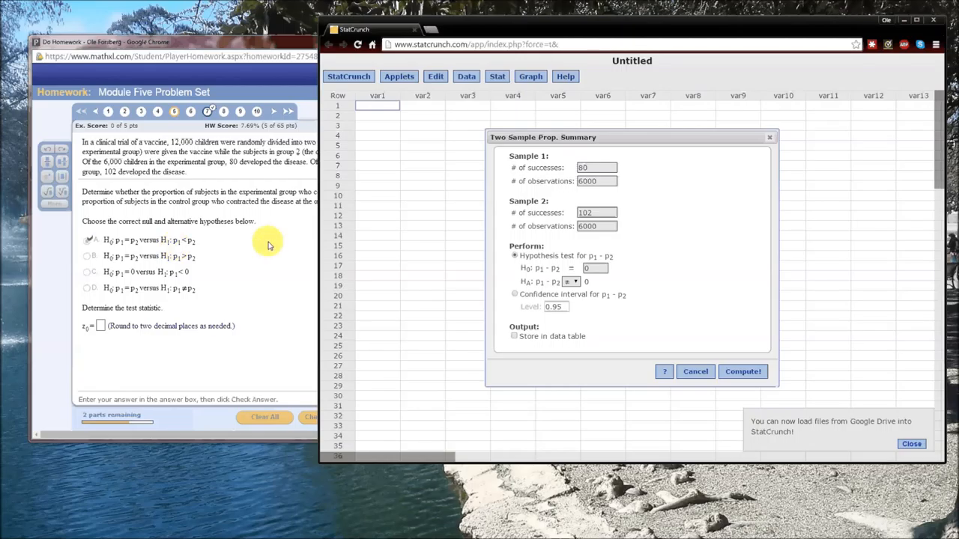
mouse_move(541, 291)
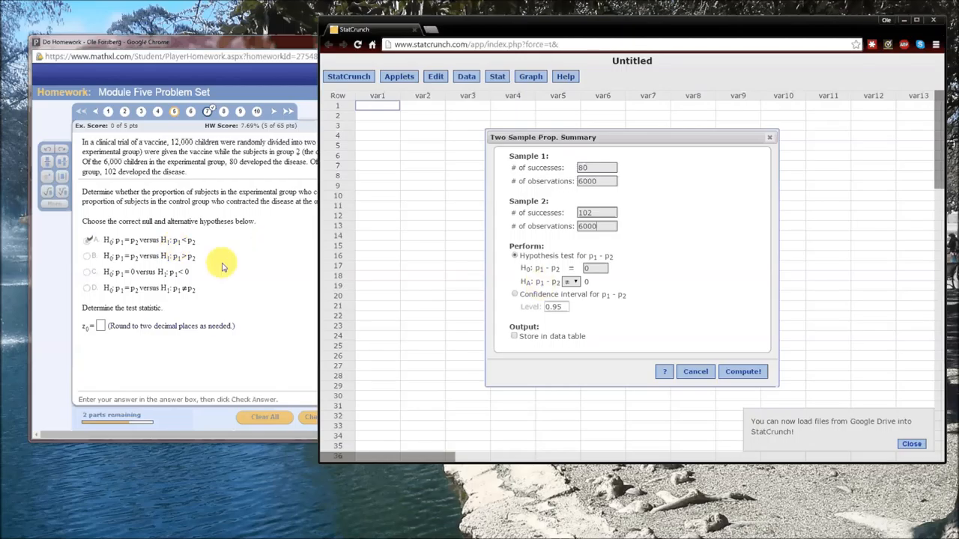
mouse_move(339, 280)
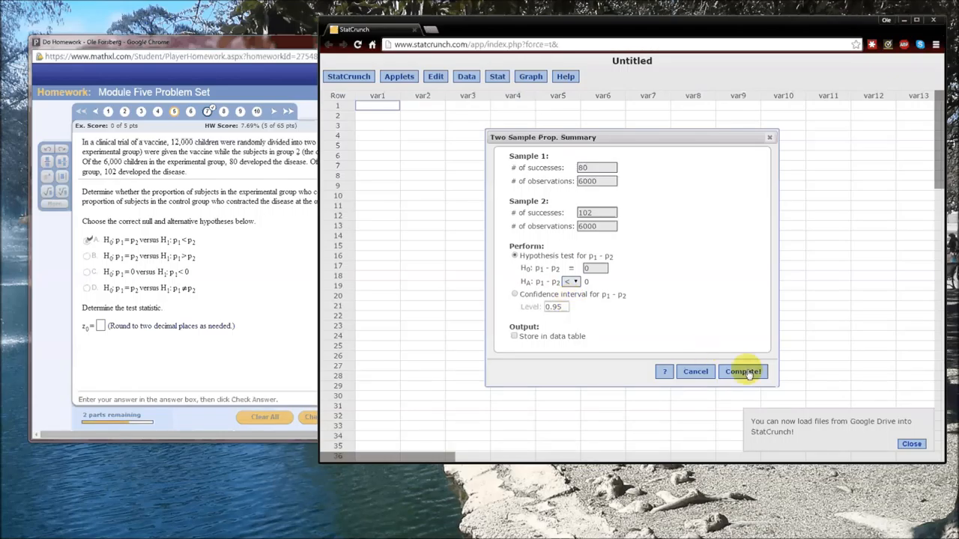
Move the results window (Z-Stat −1.6432575, P-value 0.0502) beside the homework question
left_click(741, 371)
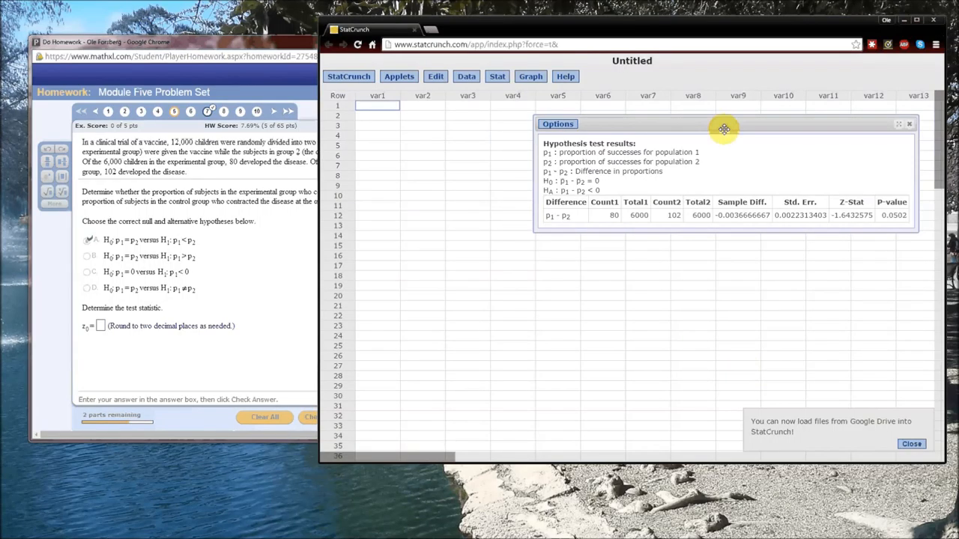
left_click_drag(726, 129, 592, 144)
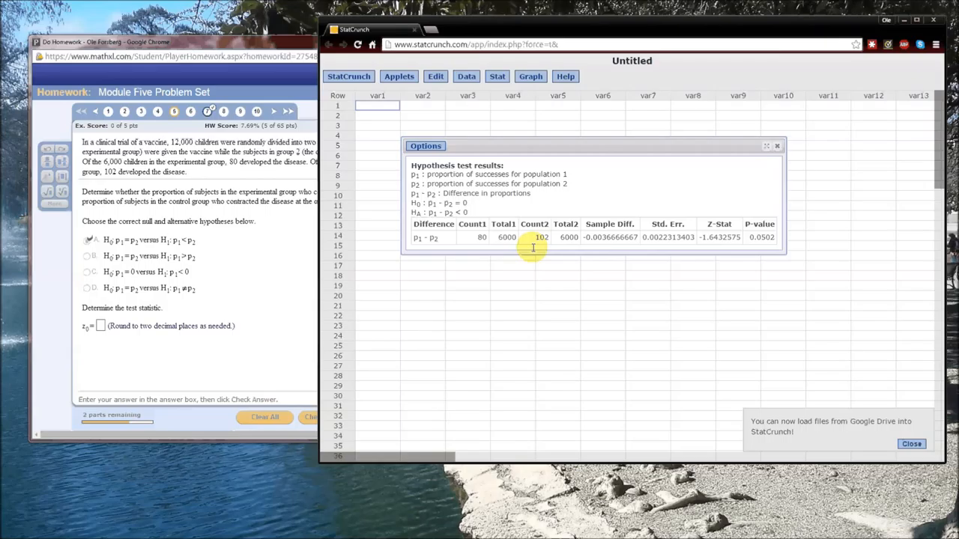
mouse_move(602, 247)
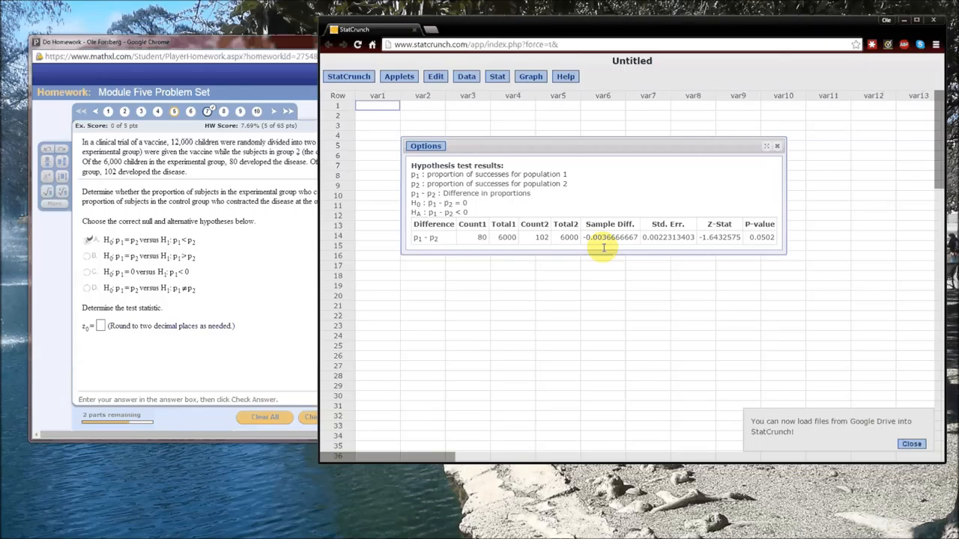
mouse_move(656, 247)
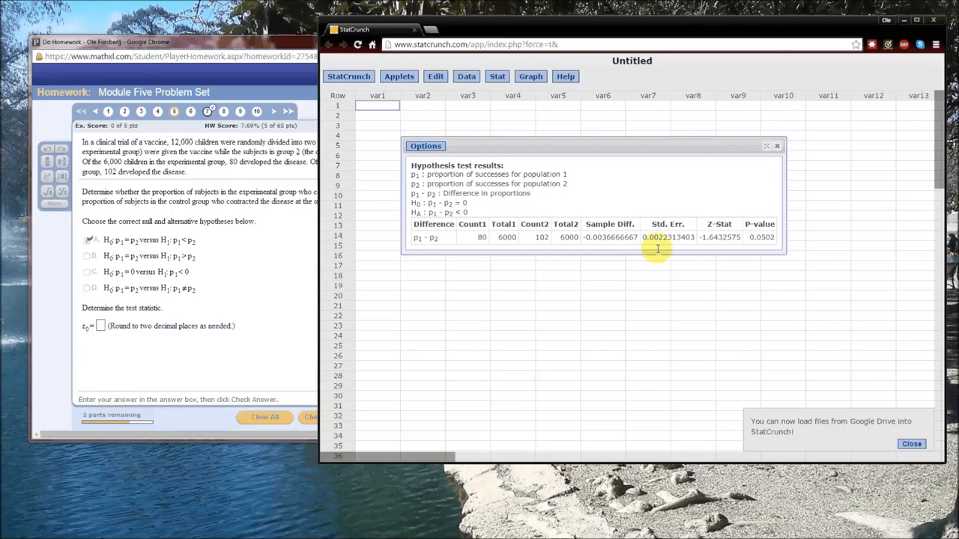
mouse_move(716, 247)
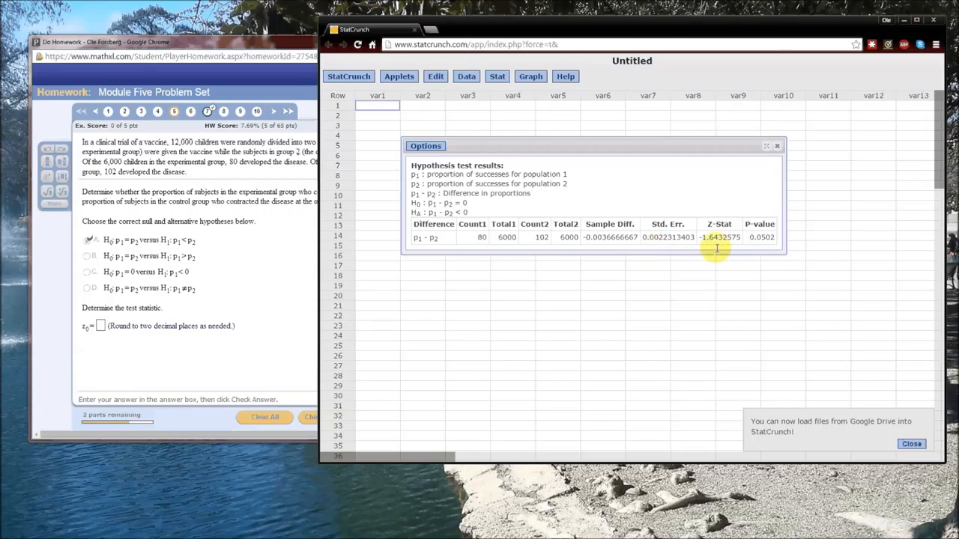
mouse_move(150, 327)
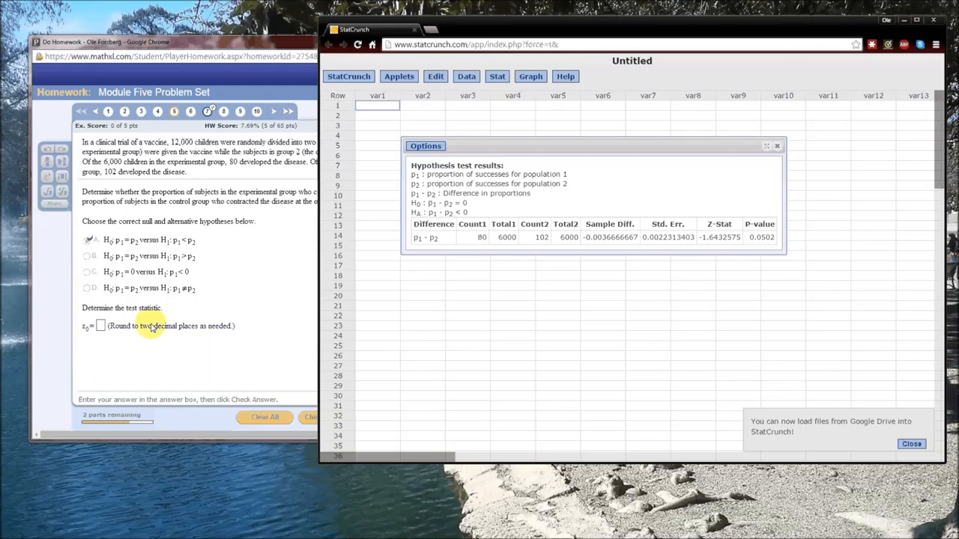
mouse_move(635, 263)
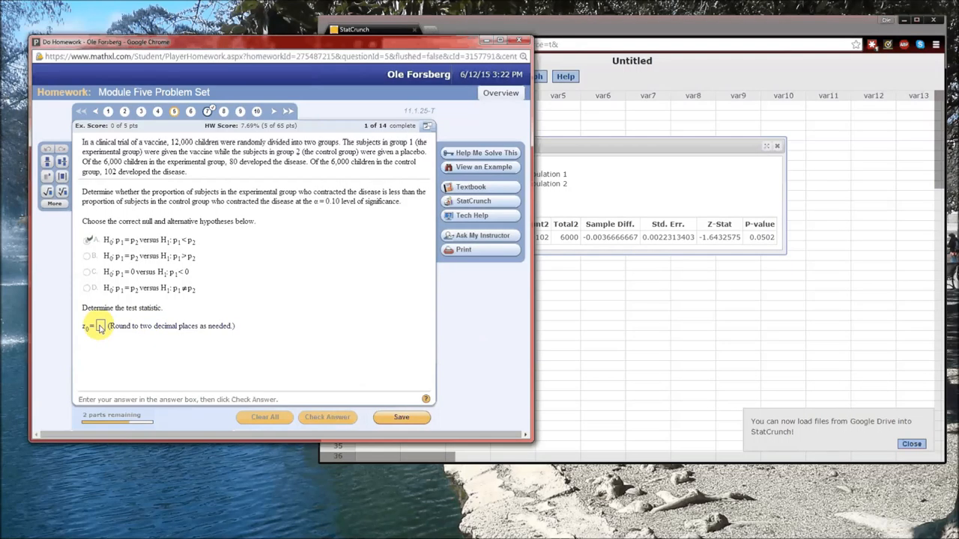
Enter the test statistic z = −1.64 and confirm it is marked correct
type("-1.64")
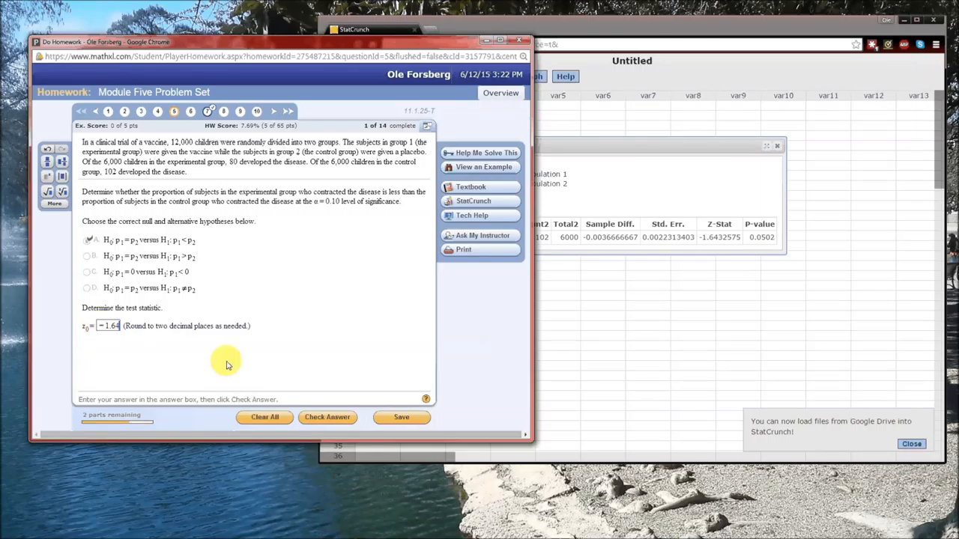
left_click(327, 416)
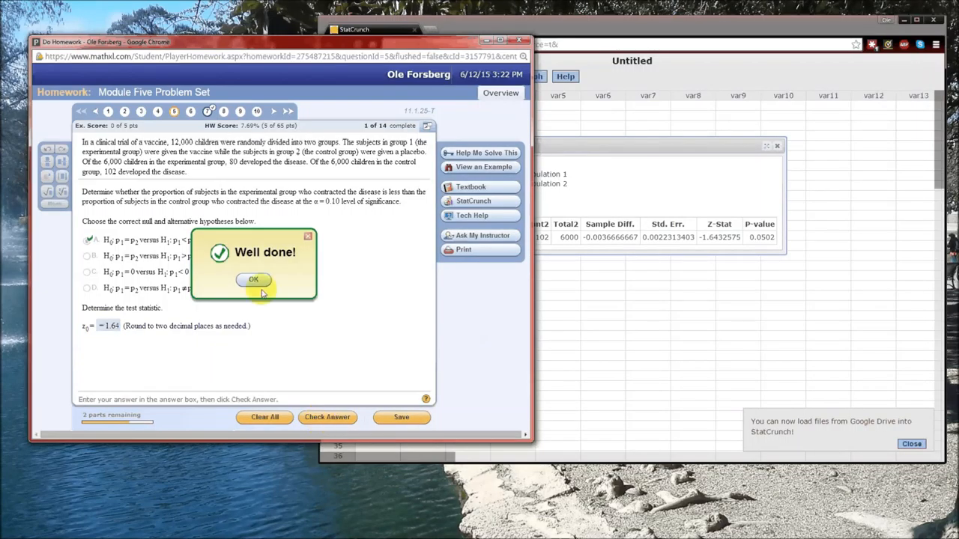
left_click(253, 281)
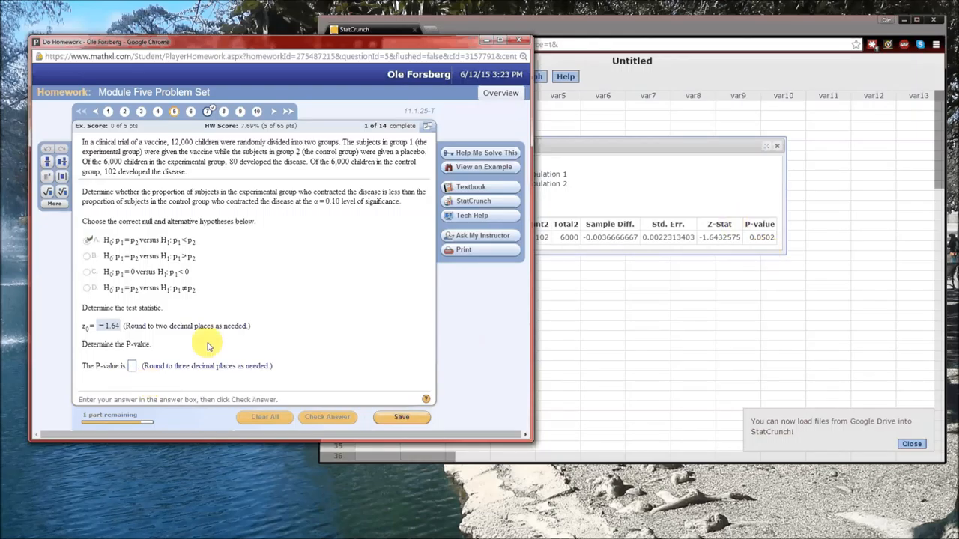
Enter the P-value 0.0502 and confirm it is marked correct
type("0.0502")
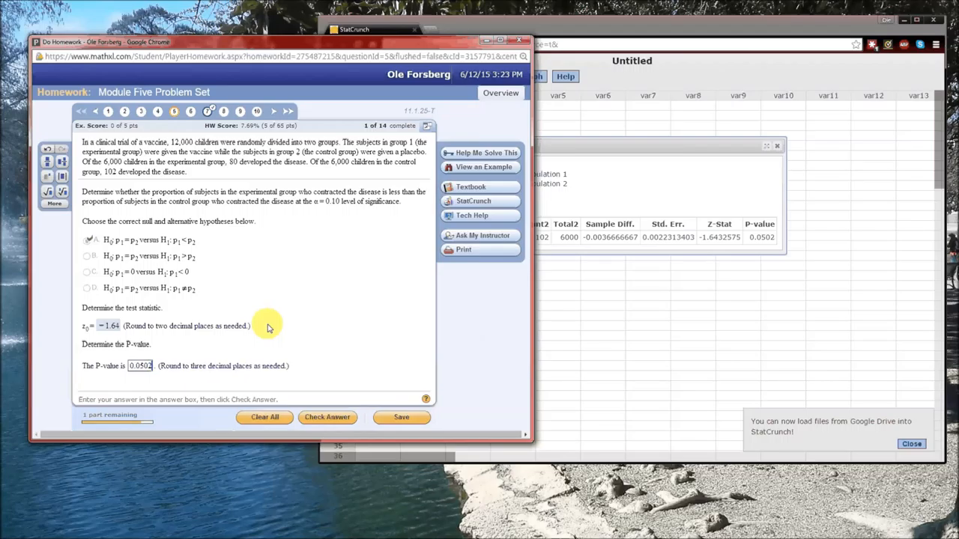
left_click(327, 416)
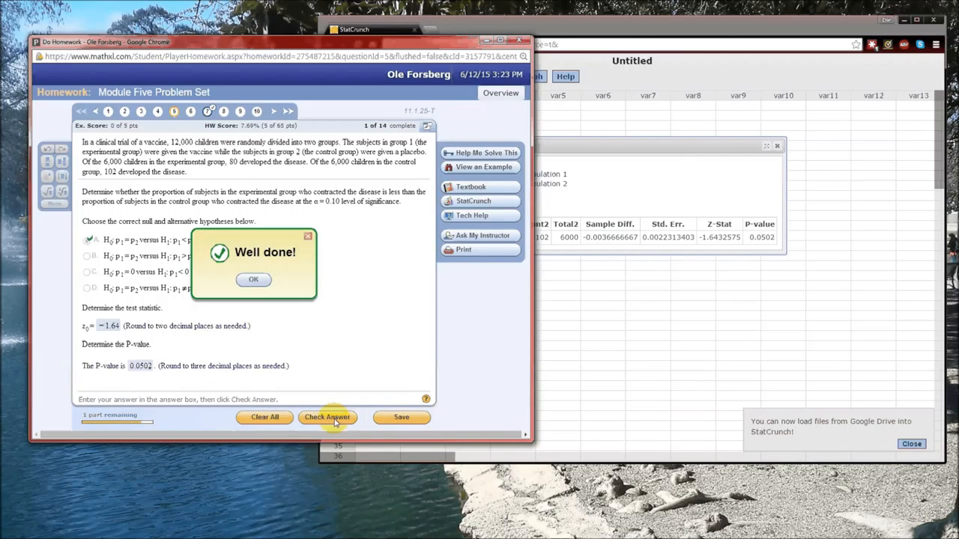
left_click(253, 280)
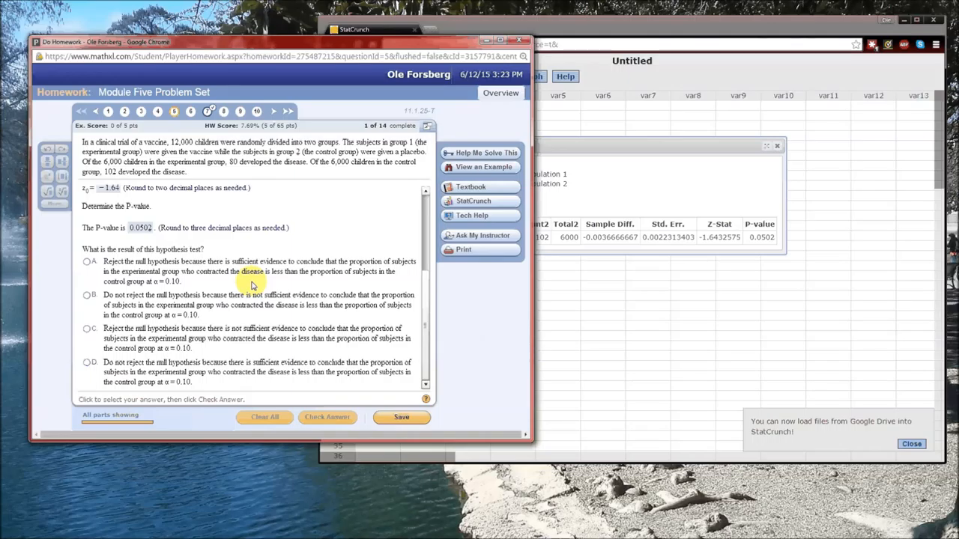
mouse_move(677, 213)
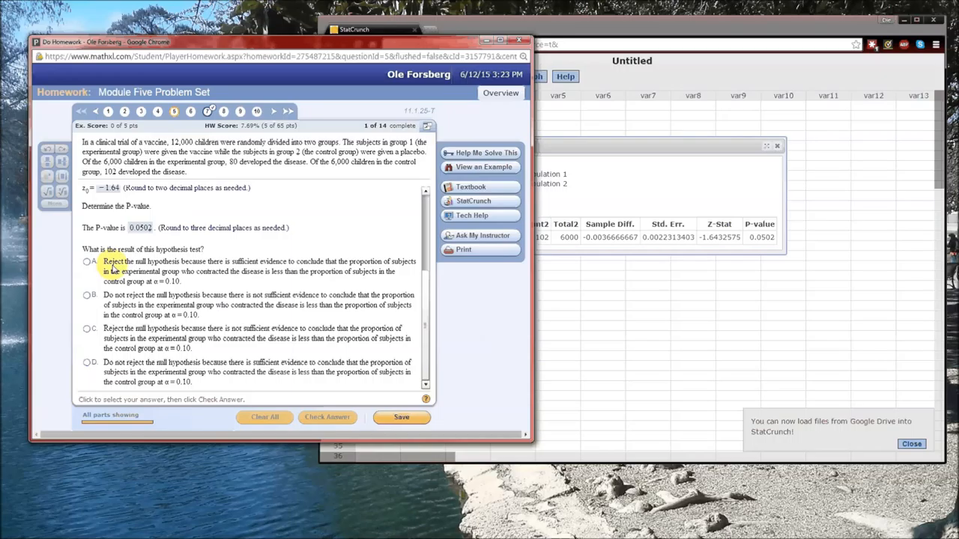
mouse_move(247, 264)
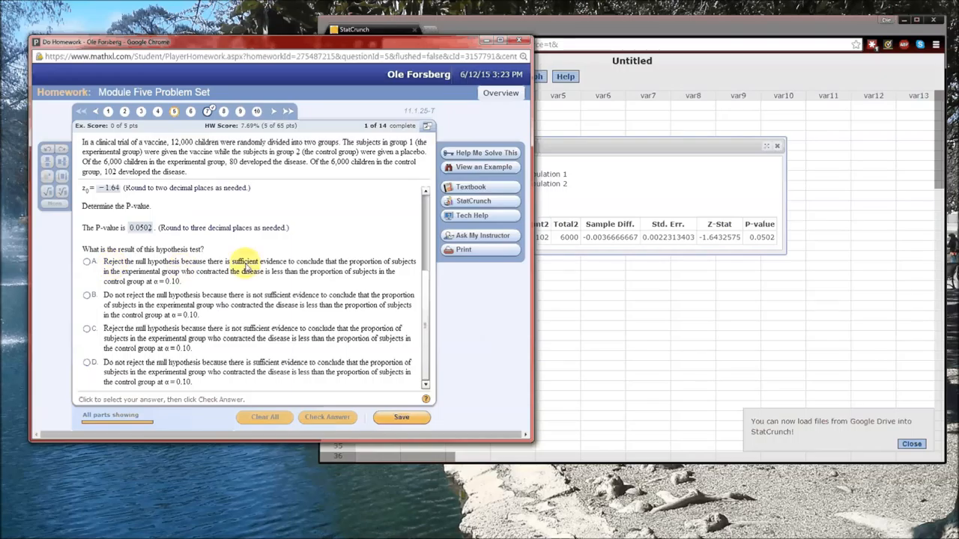
mouse_move(243, 285)
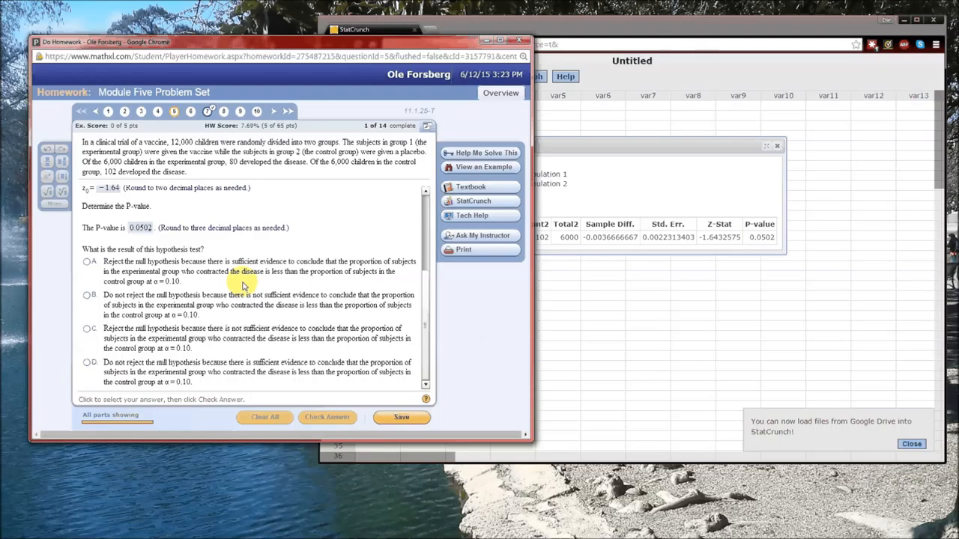
mouse_move(232, 283)
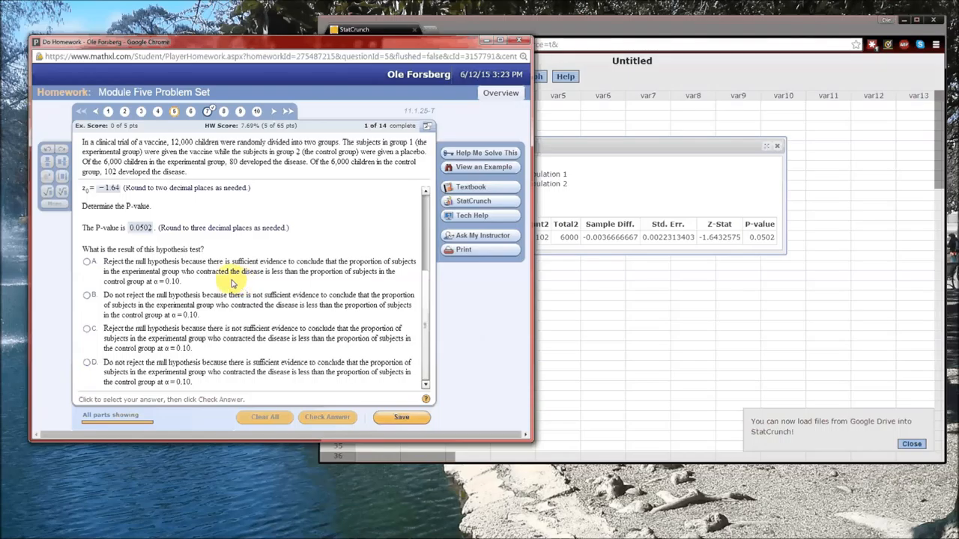
mouse_move(182, 283)
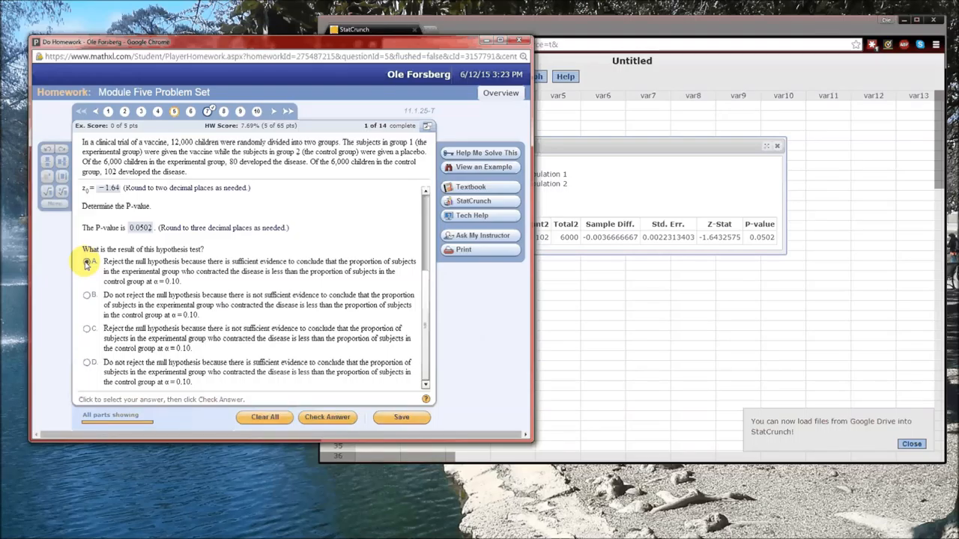
Choose option A, rejecting the null hypothesis, and confirm it is marked correct
left_click(87, 261)
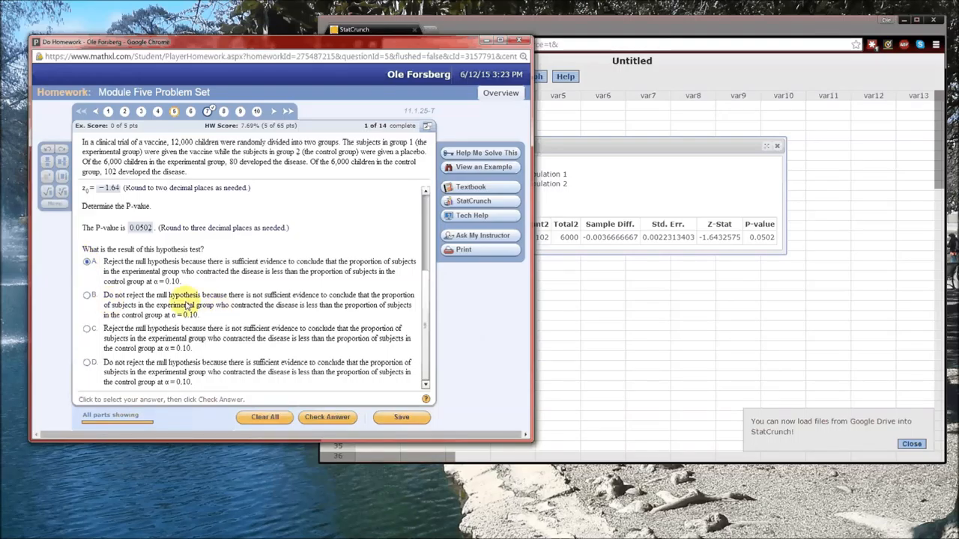
mouse_move(206, 314)
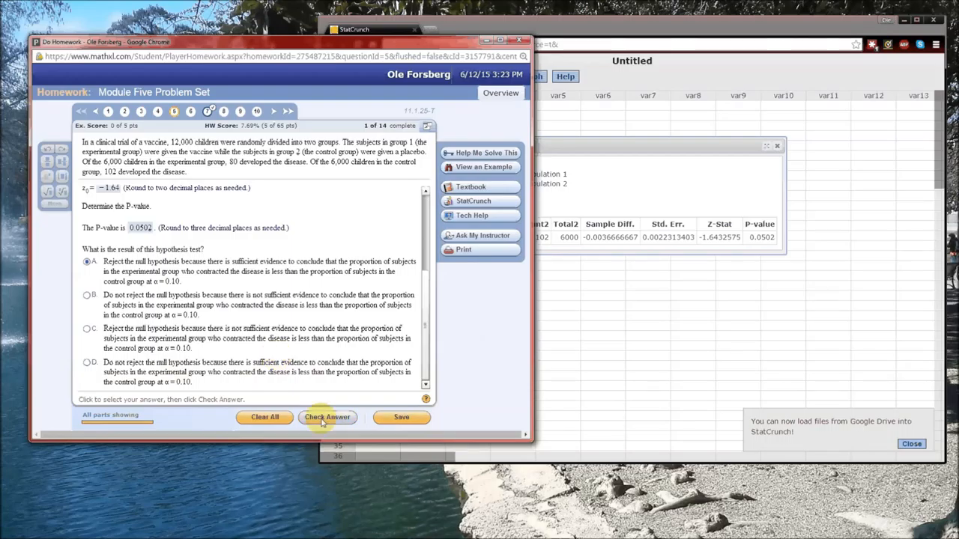
left_click(327, 417)
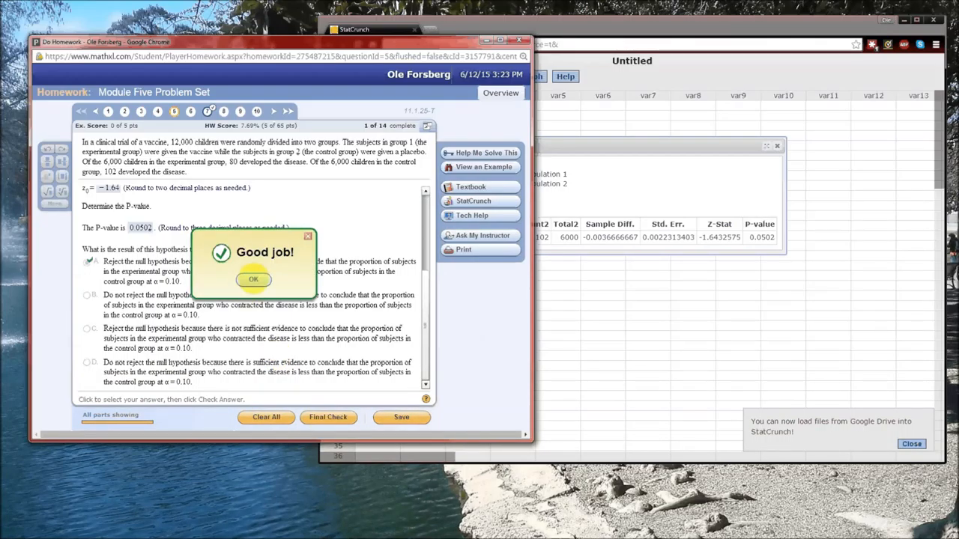
left_click(253, 279)
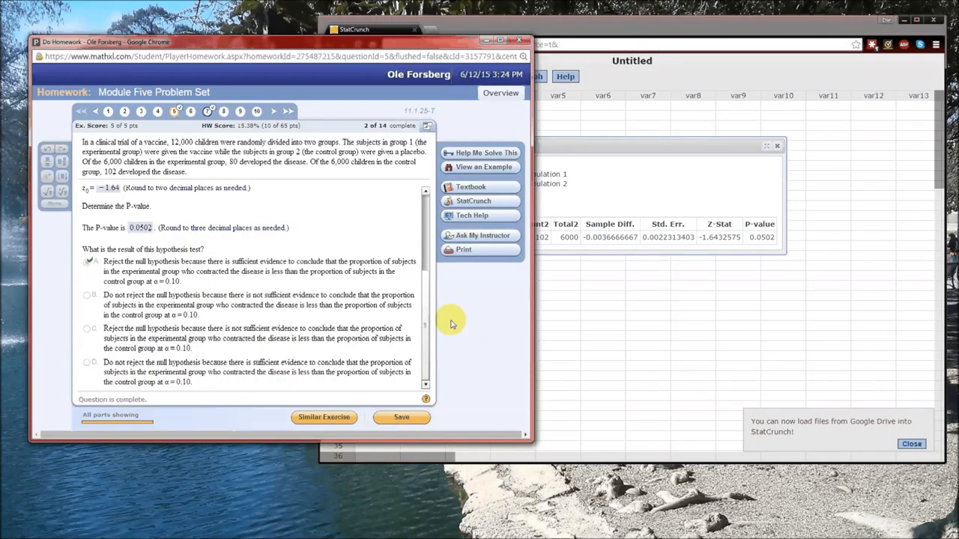
Shift the results window aside and list the Stat procedures at Proportion Stats
scroll("up", 3)
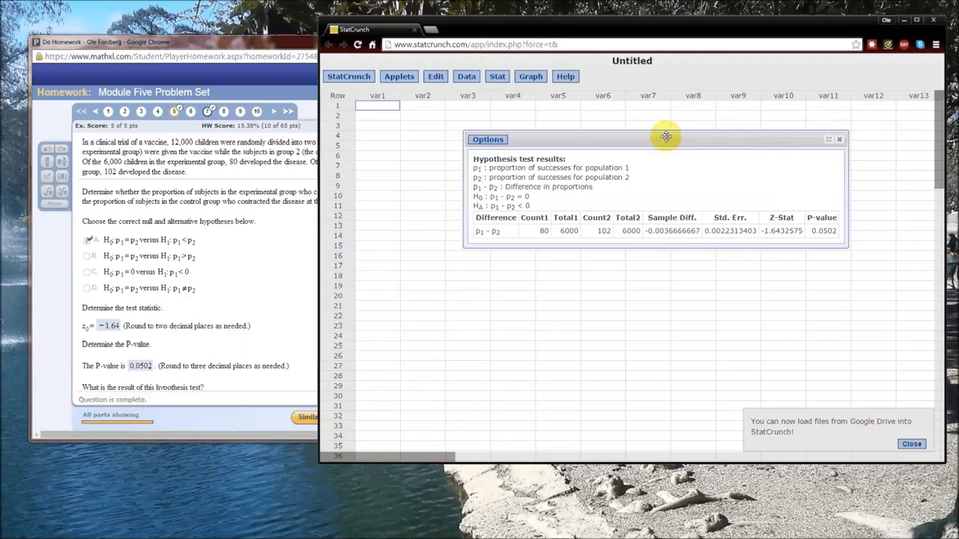
left_click_drag(665, 138, 681, 141)
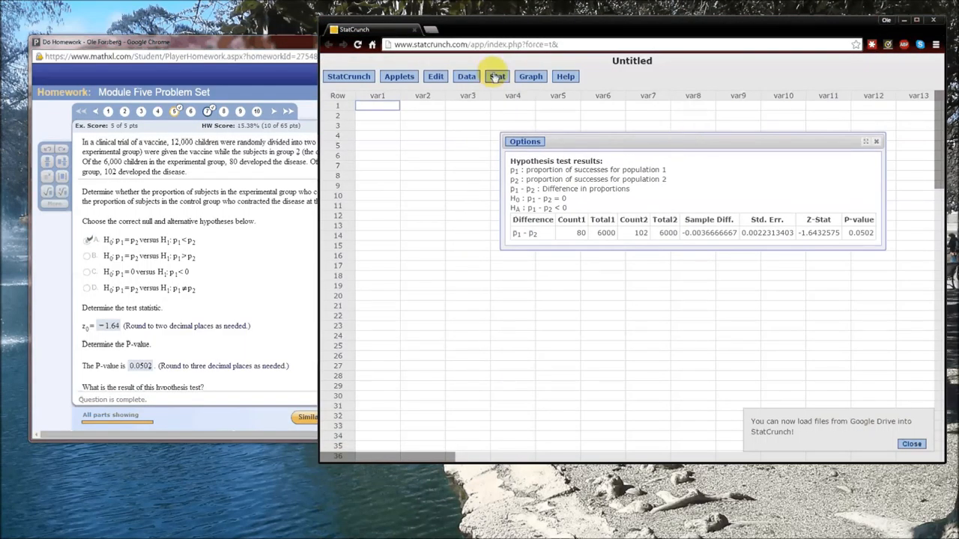
left_click(497, 75)
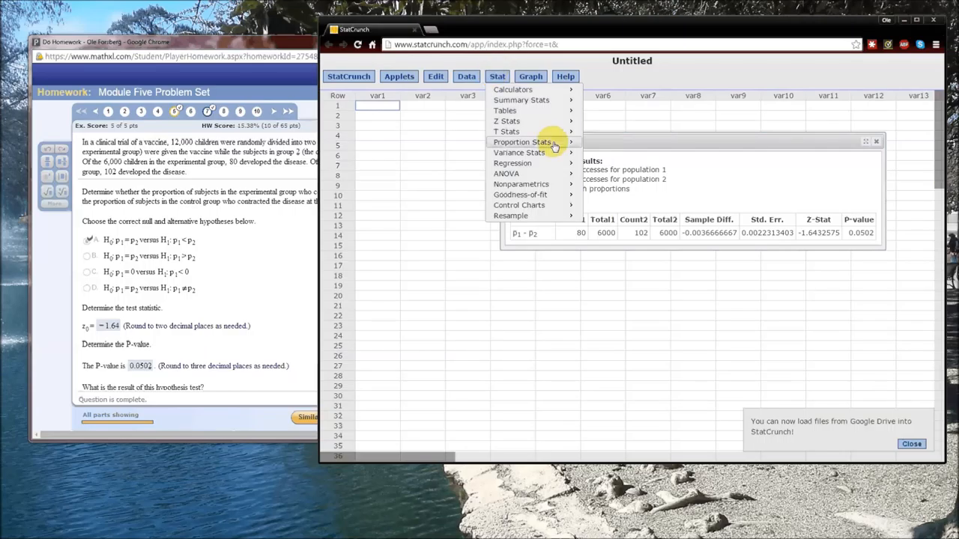